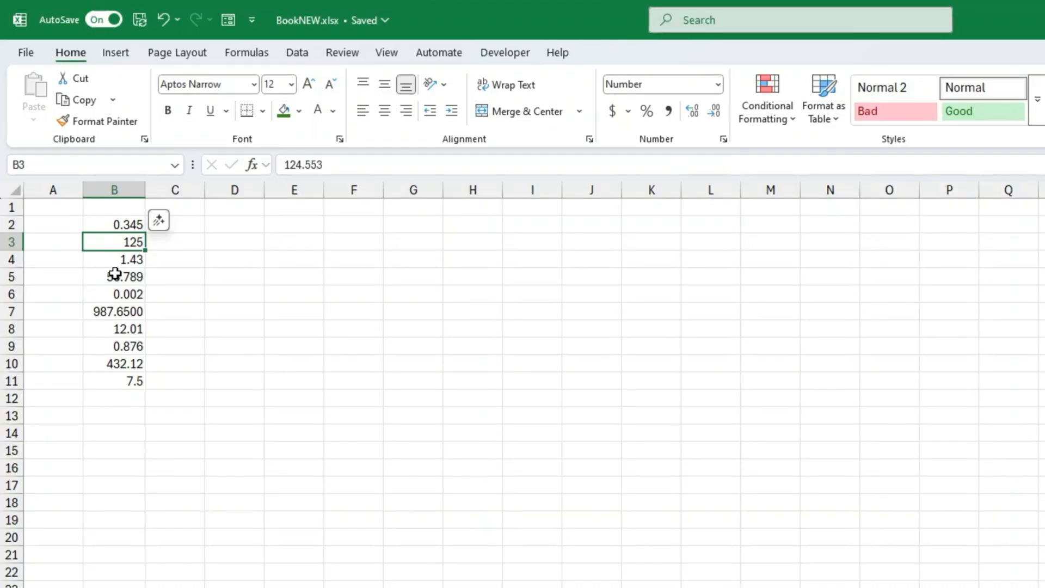
# Inspect the full stored values in cells B5, B10 and B7
pyautogui.click(113, 276)
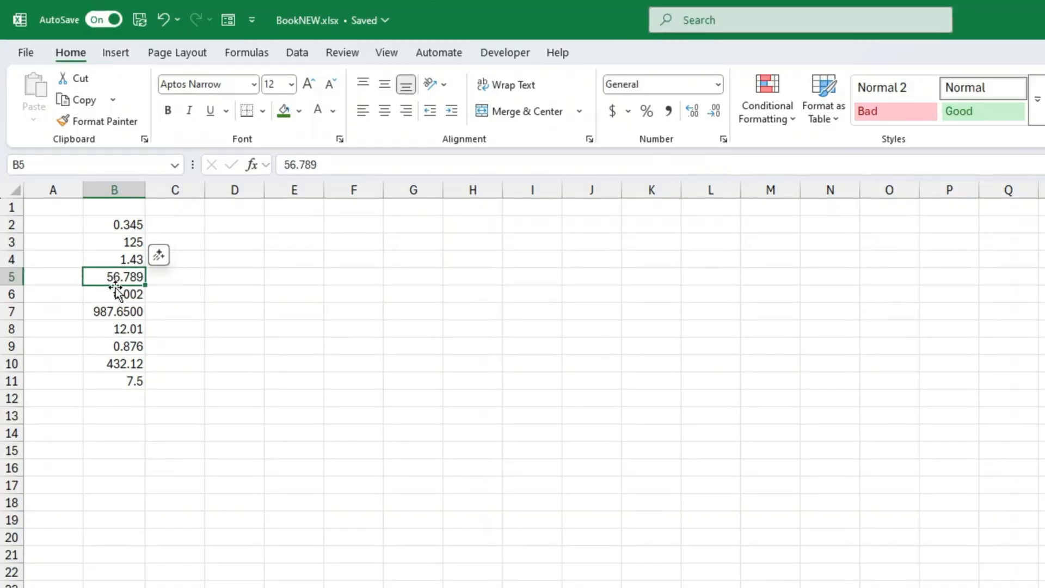
pyautogui.click(113, 346)
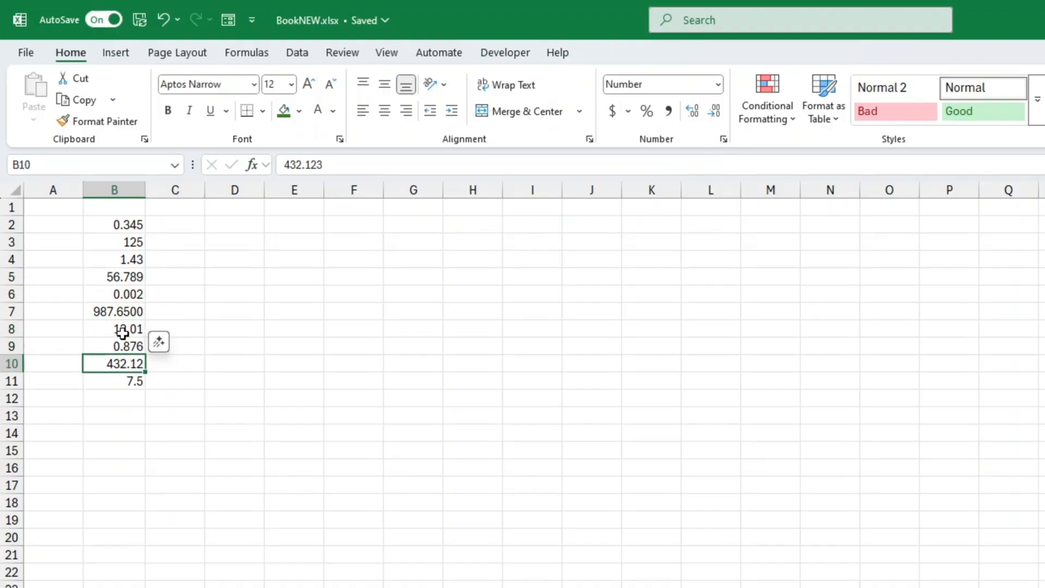
pyautogui.click(114, 312)
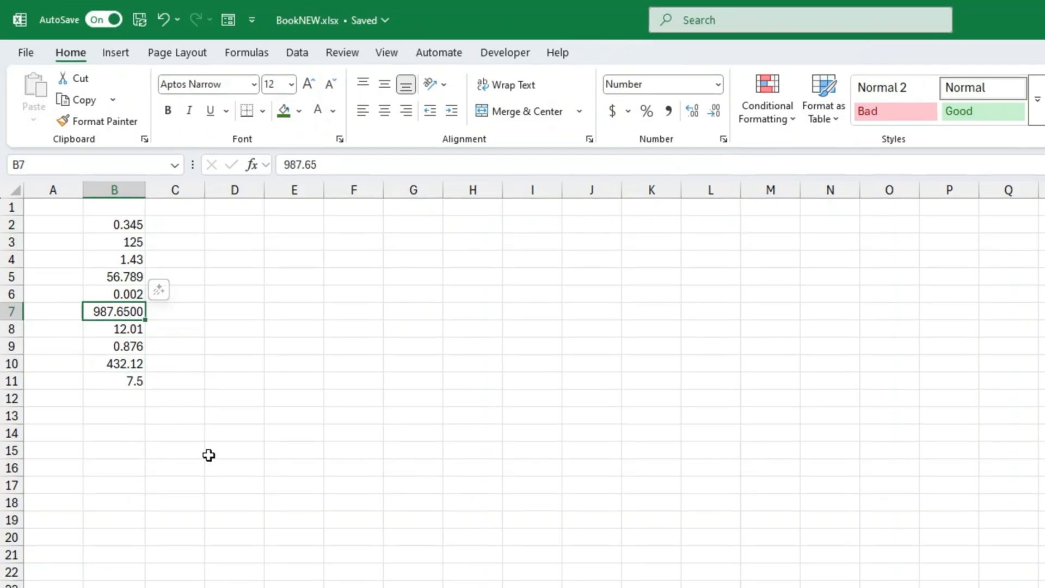
# Select B2:B11 and increase the decimals to show seven places
pyautogui.click(113, 224)
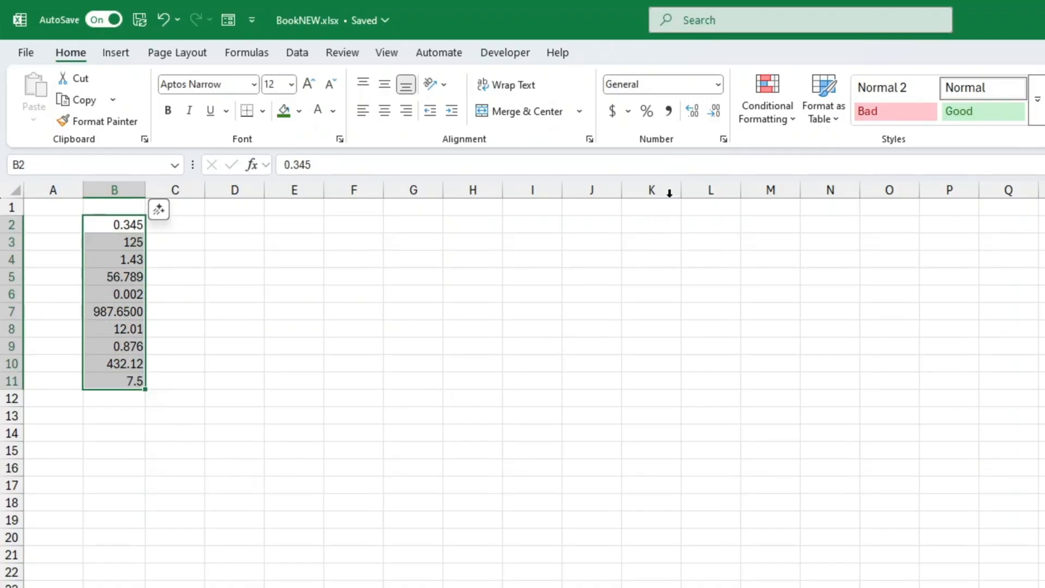
pyautogui.click(714, 111)
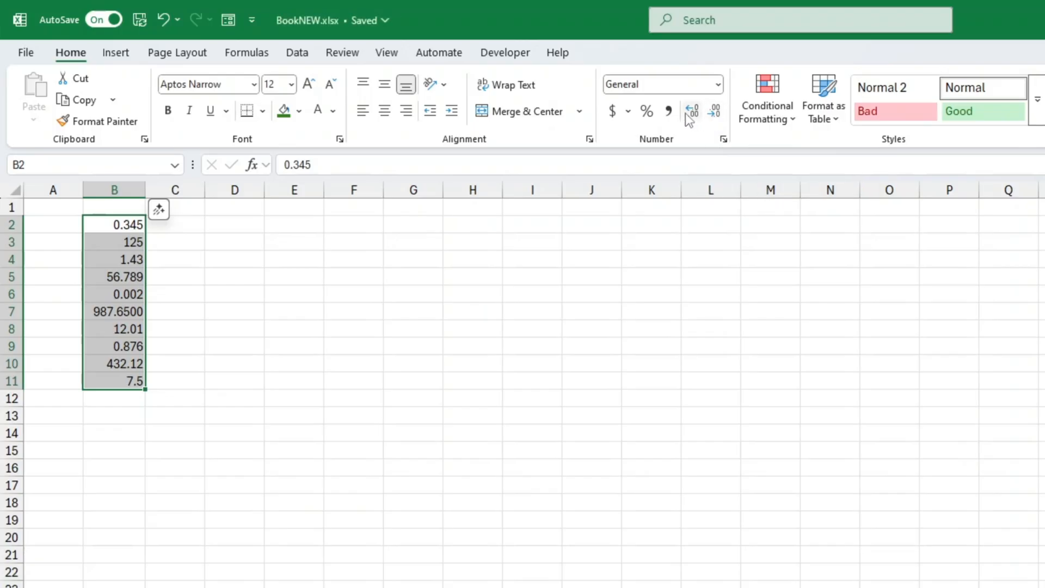
pyautogui.moveTo(691, 111)
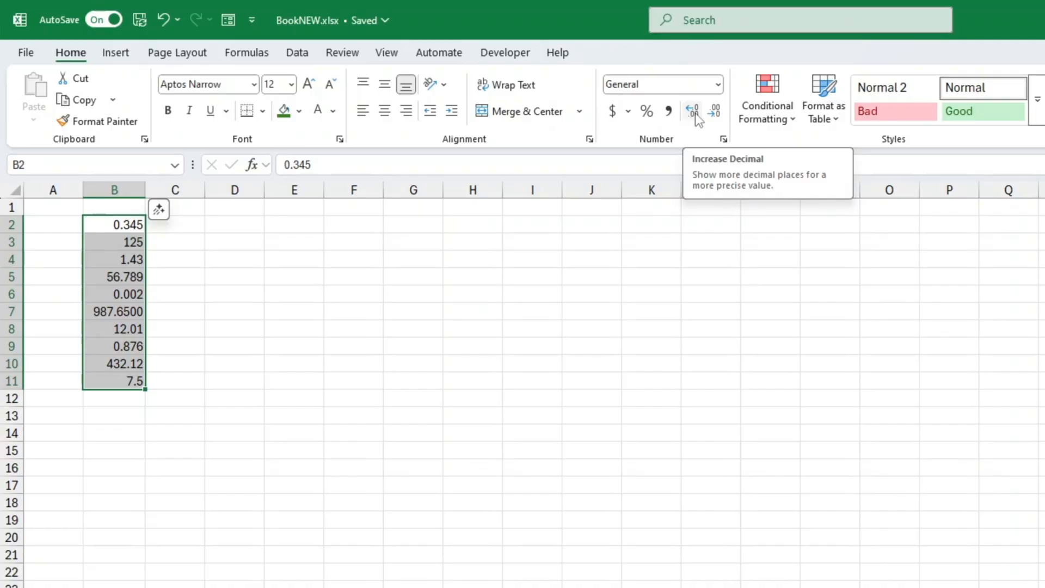
pyautogui.click(691, 112)
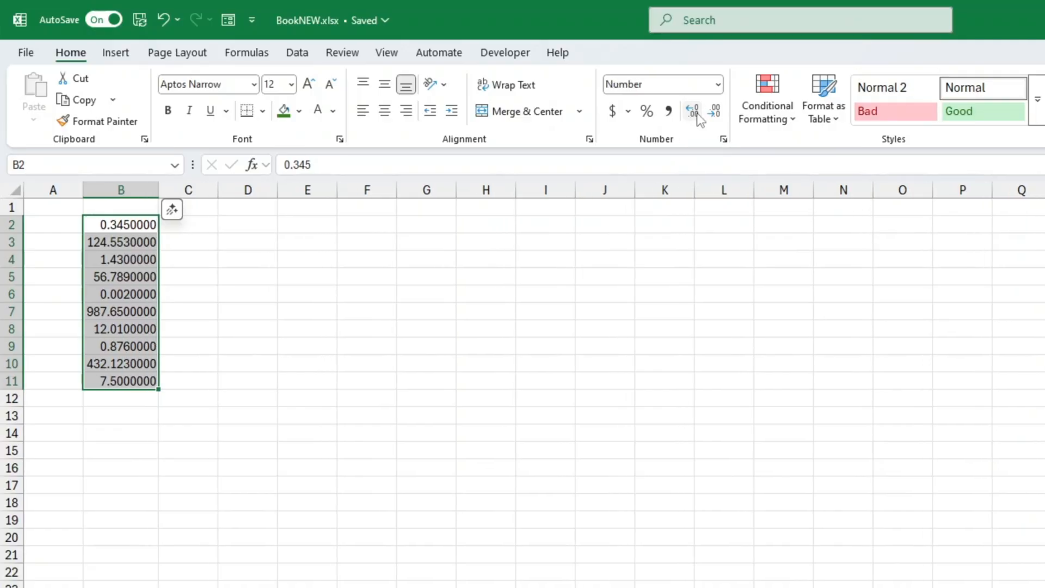
pyautogui.moveTo(742, 65)
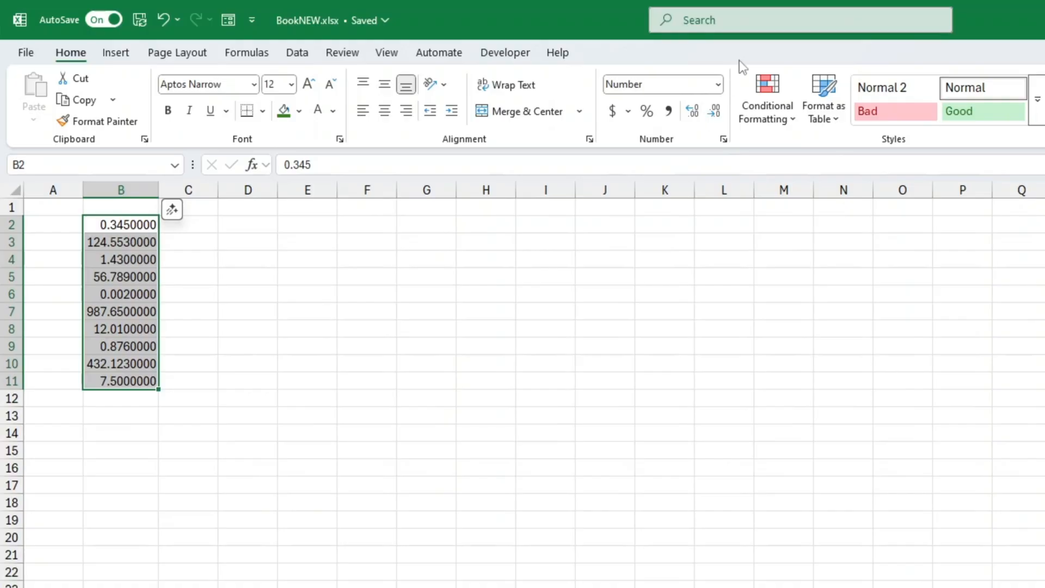
pyautogui.moveTo(735, 102)
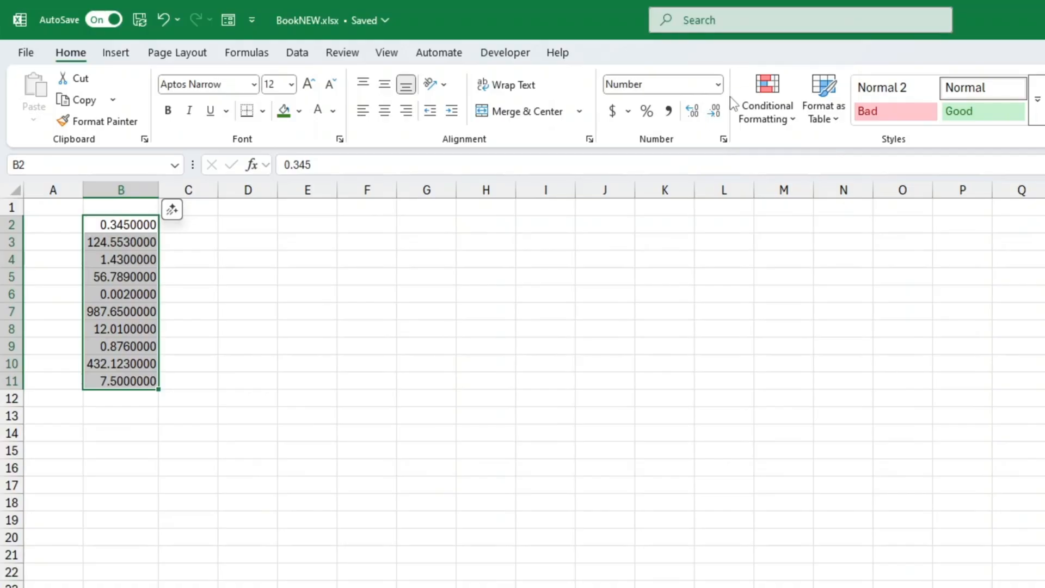
pyautogui.moveTo(713, 111)
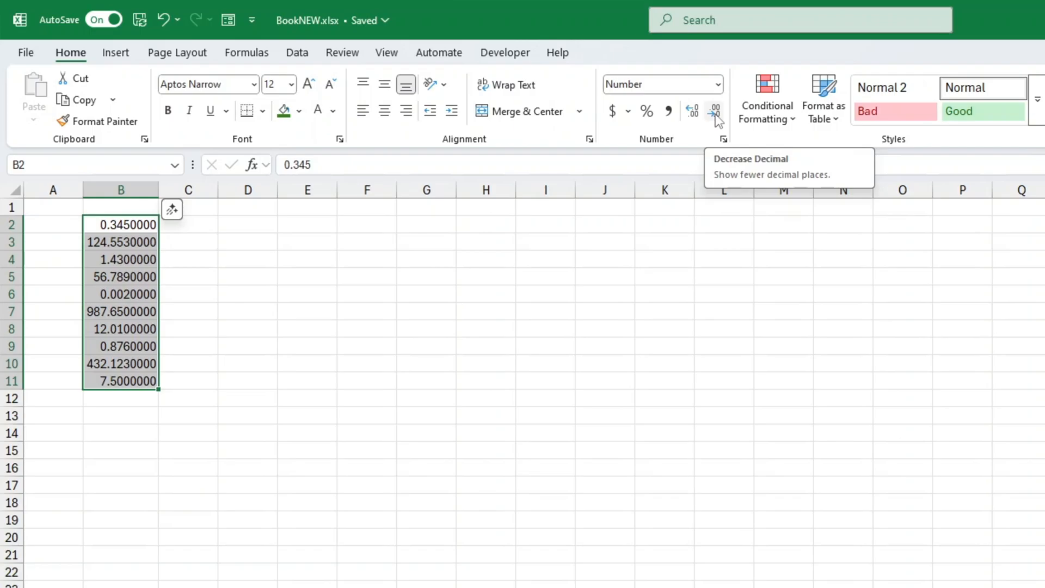
pyautogui.moveTo(398, 275)
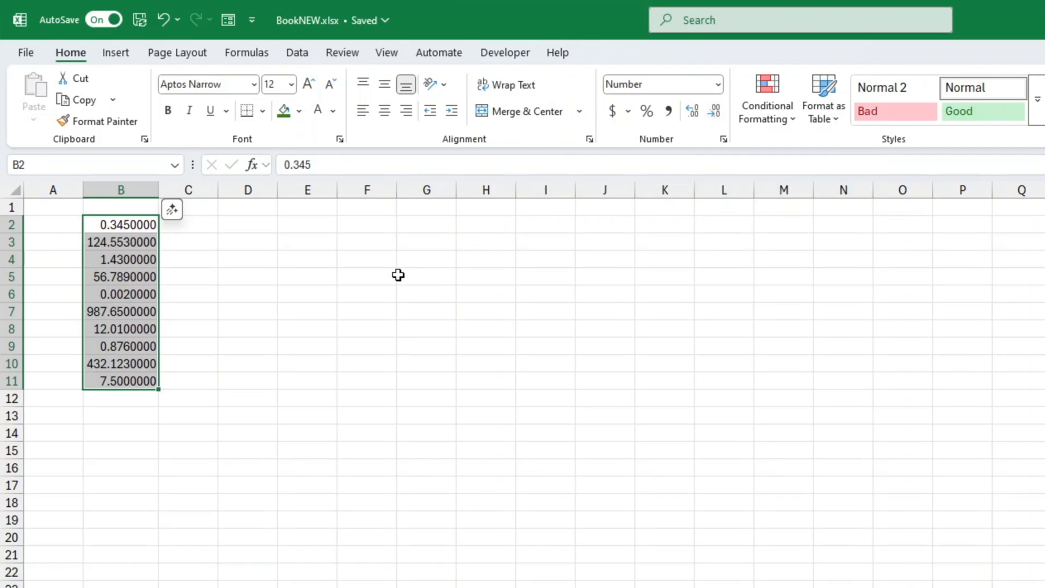
pyautogui.moveTo(621, 202)
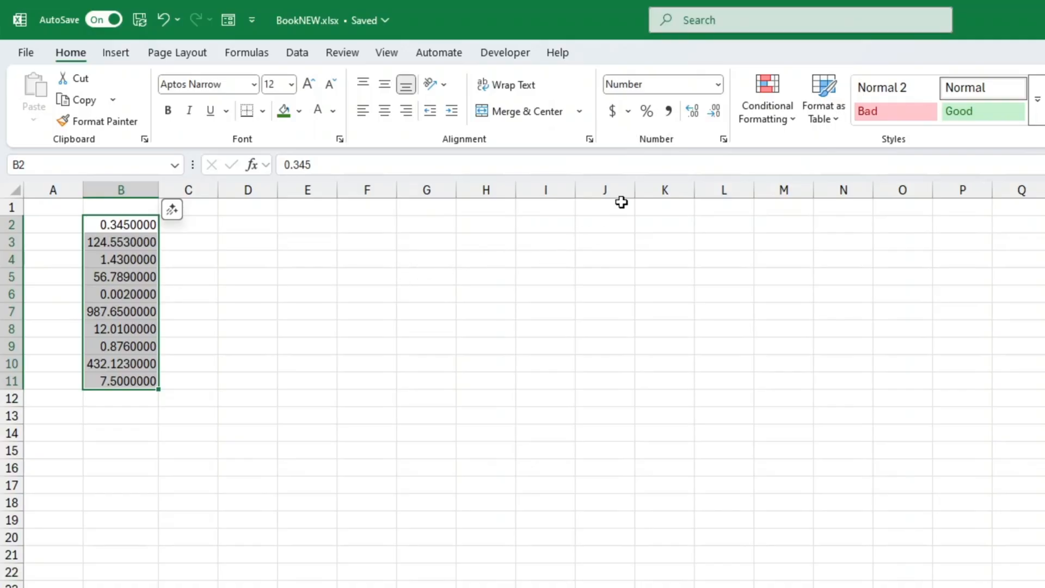
pyautogui.moveTo(713, 112)
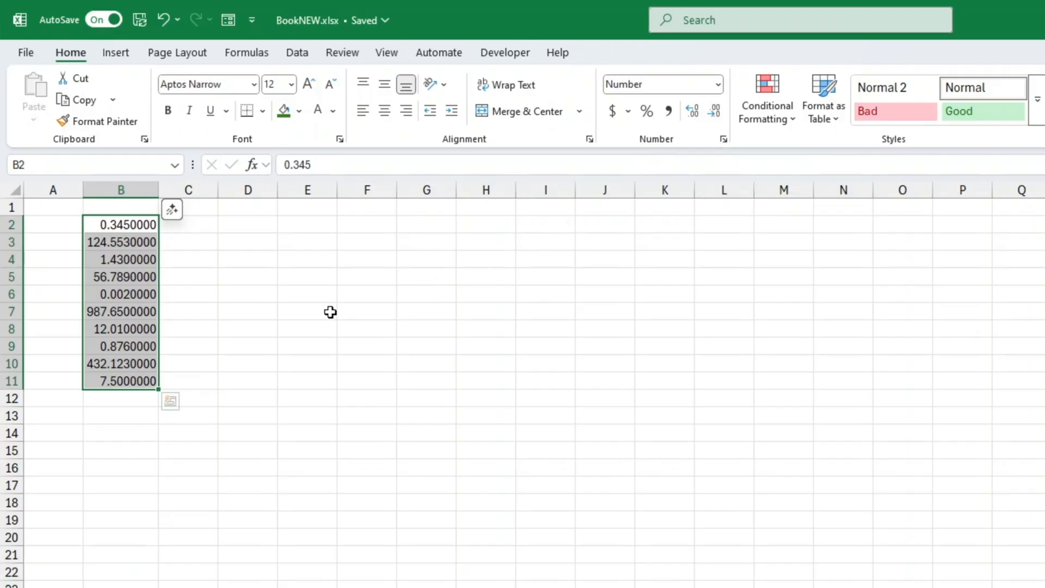
pyautogui.moveTo(348, 306)
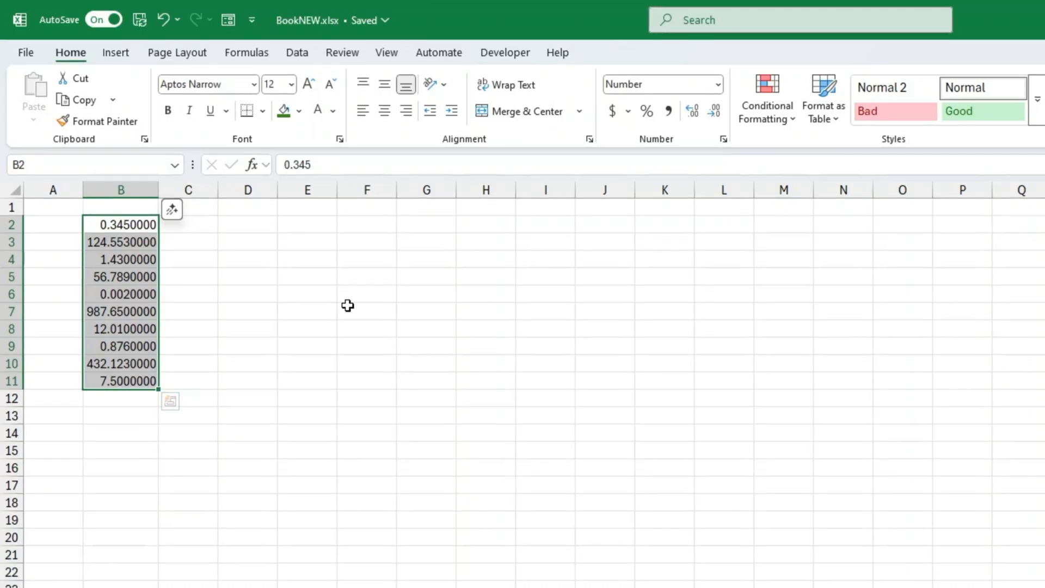
# Run Text to Columns on column B with the Text column data format
pyautogui.click(297, 53)
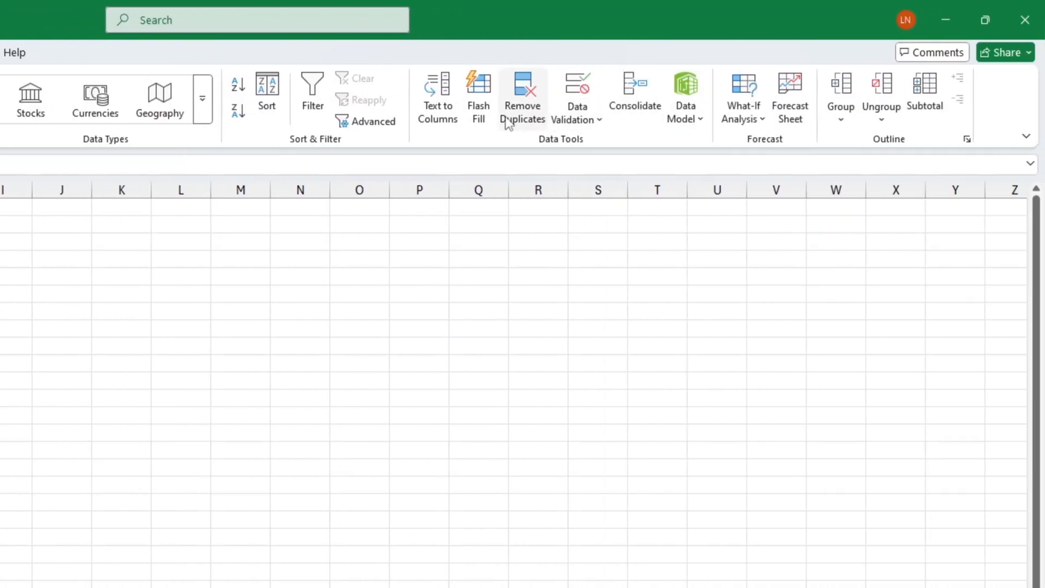
pyautogui.click(438, 98)
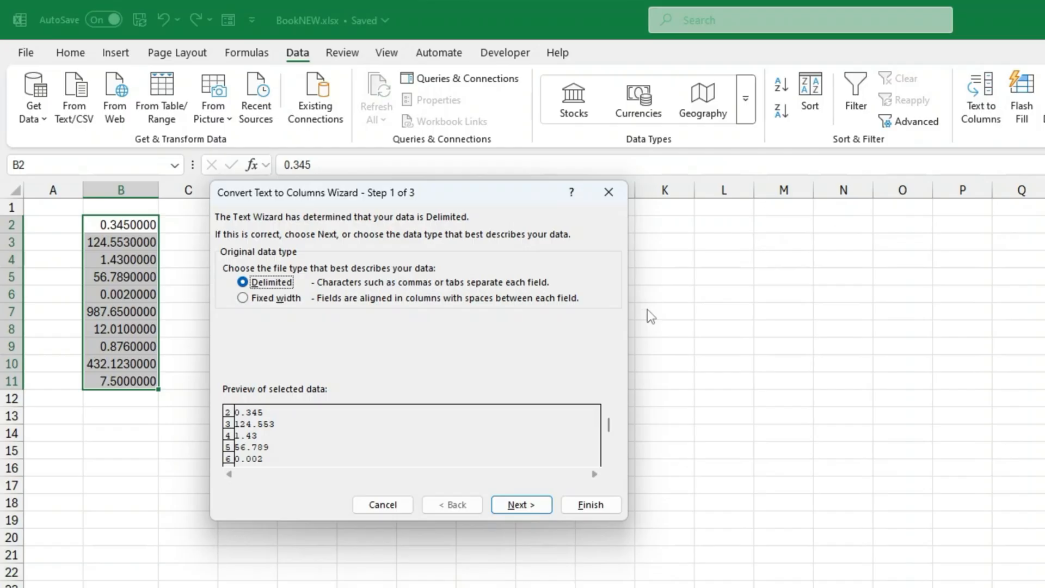
pyautogui.click(520, 505)
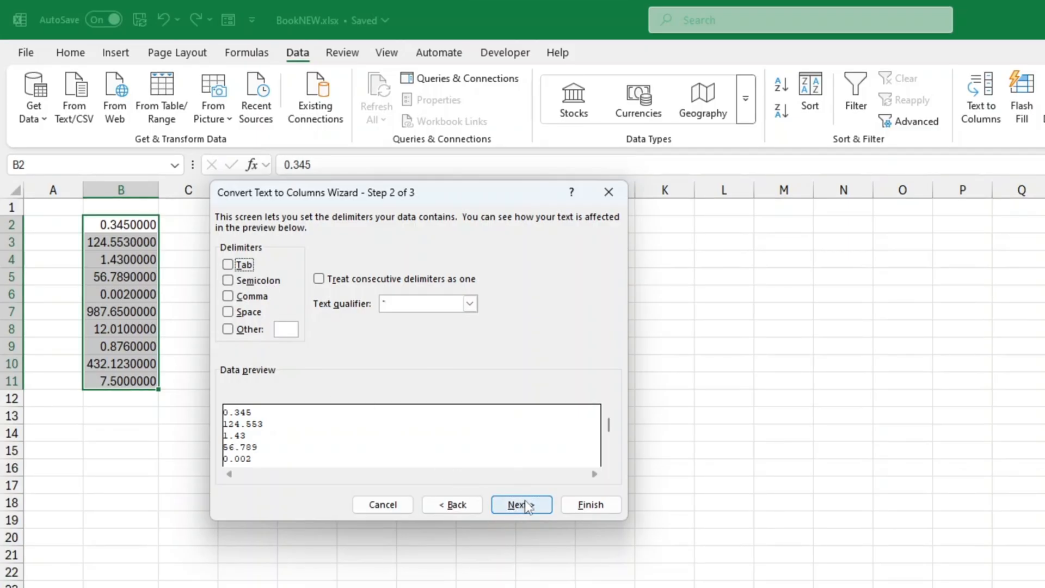
pyautogui.click(521, 505)
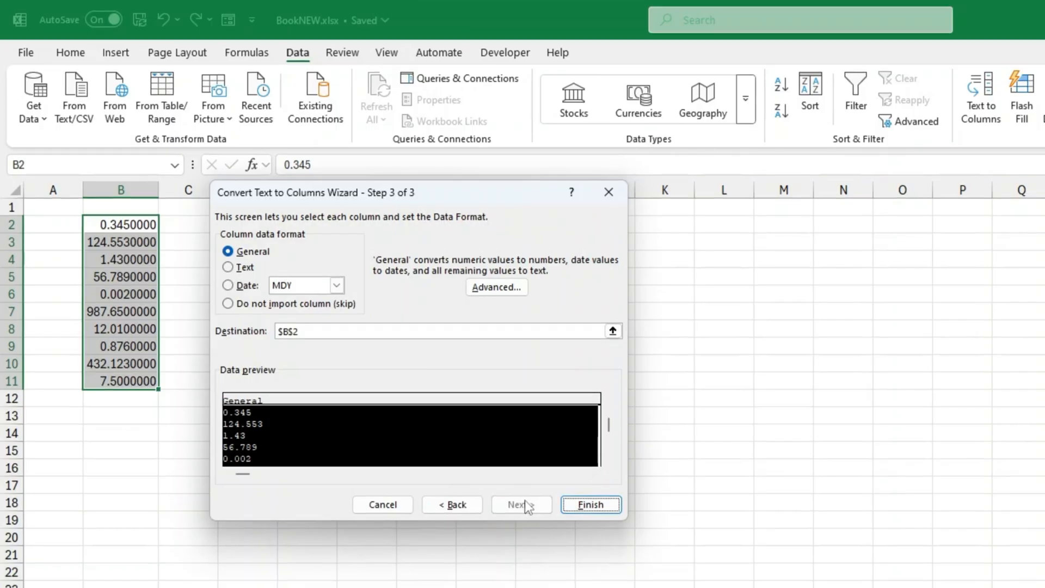
pyautogui.click(227, 267)
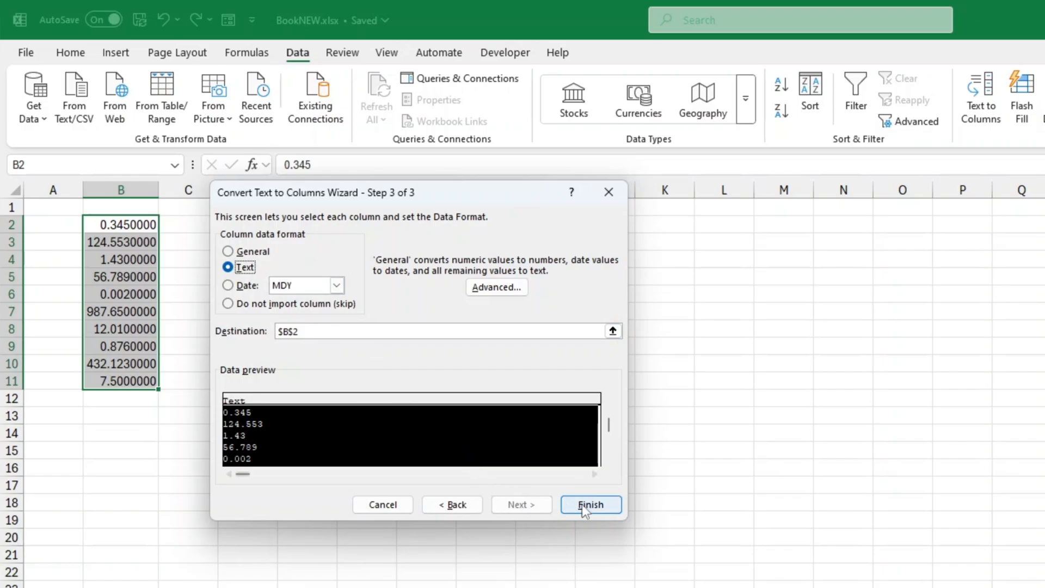
pyautogui.click(591, 504)
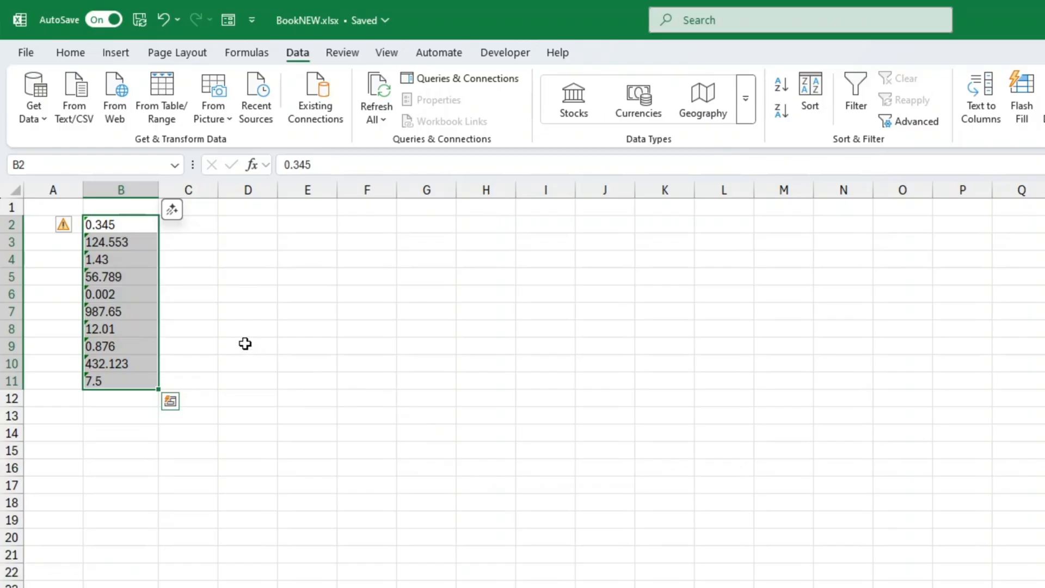
pyautogui.moveTo(226, 306)
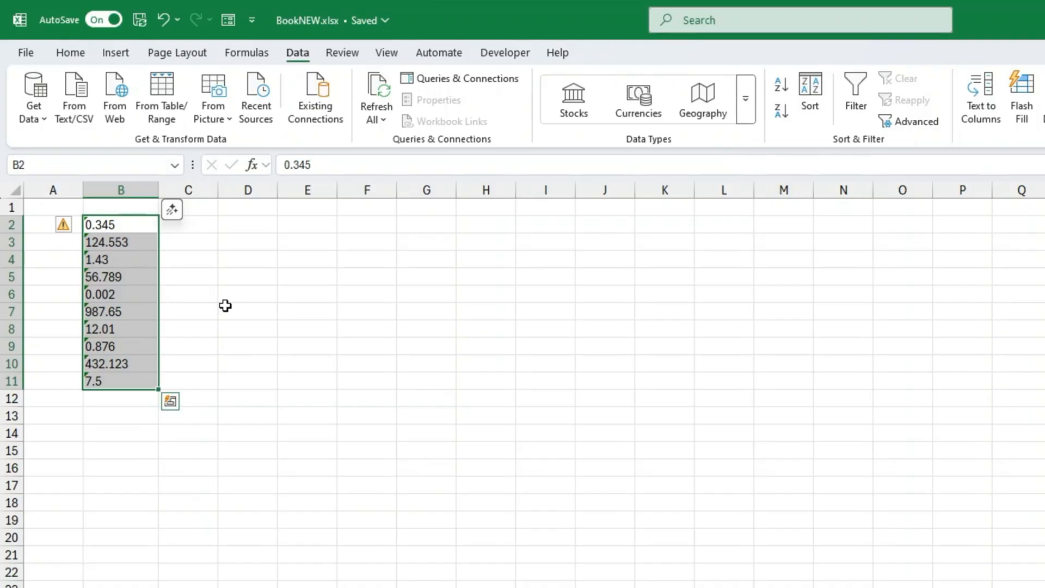
pyautogui.moveTo(174, 267)
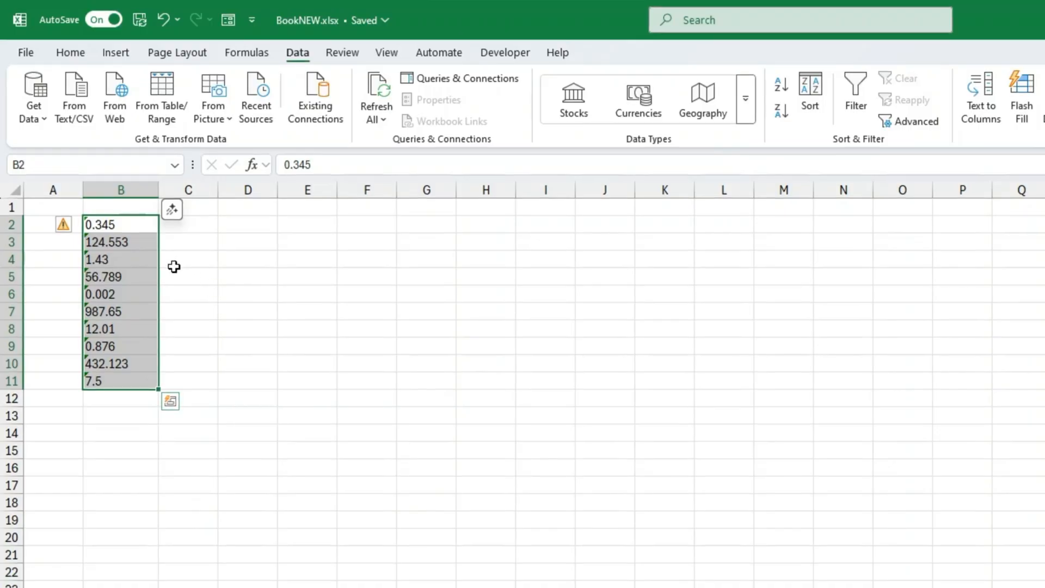
# Choose Ignore Error on the number-stored-as-text warning for column B
pyautogui.click(76, 226)
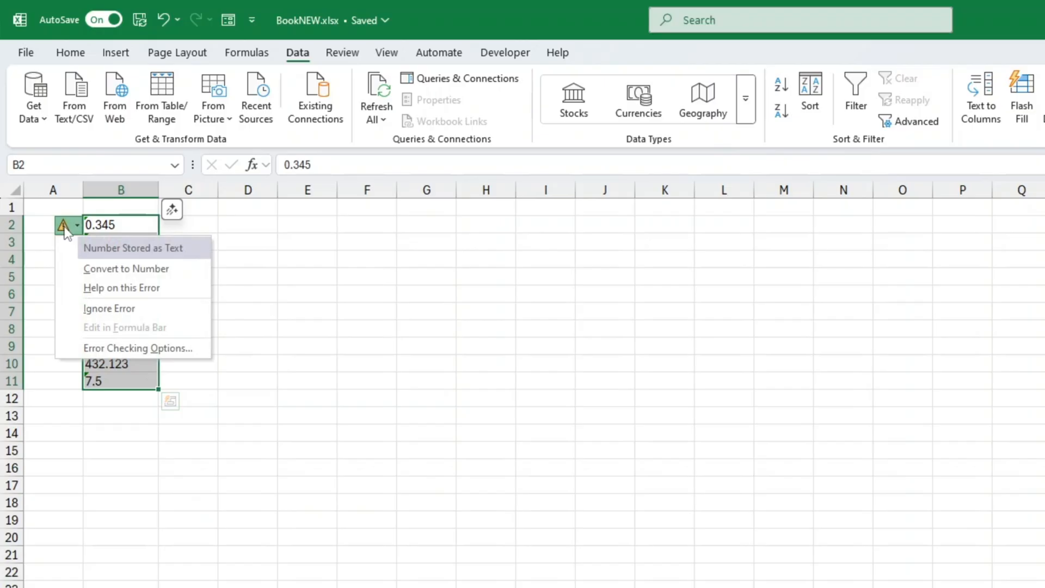
pyautogui.moveTo(109, 308)
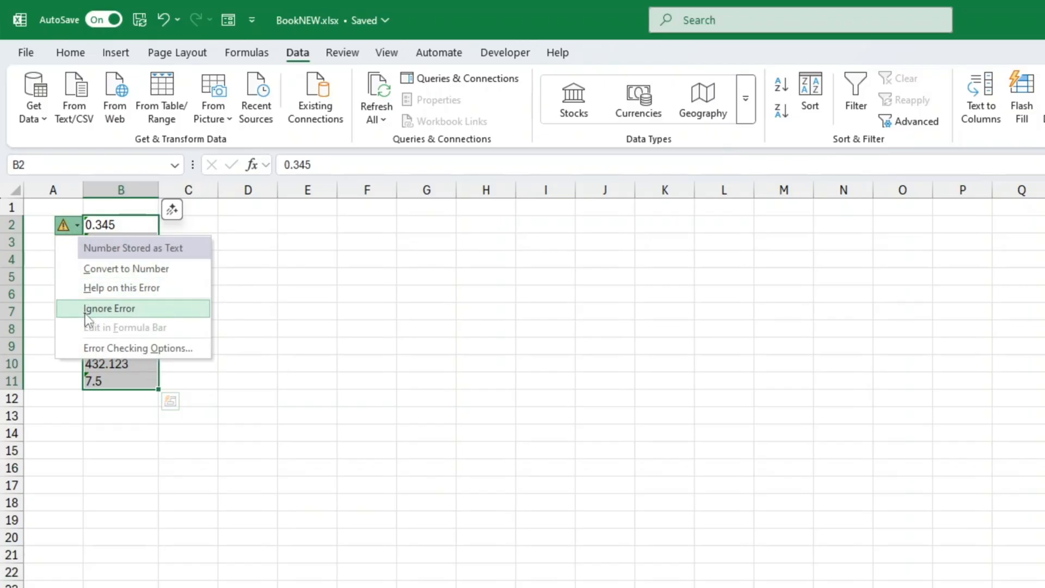
pyautogui.click(109, 308)
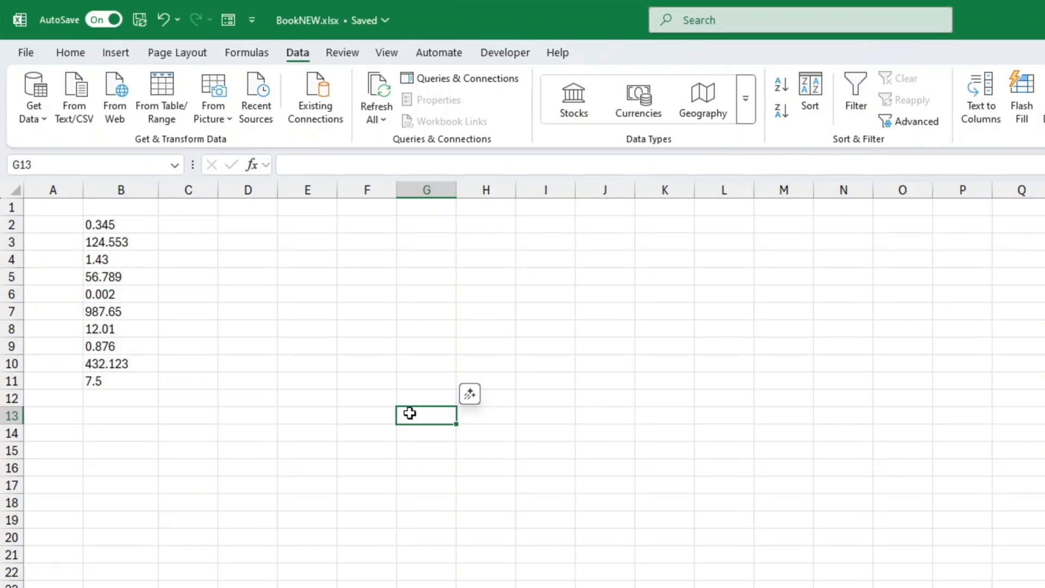
pyautogui.moveTo(116, 225)
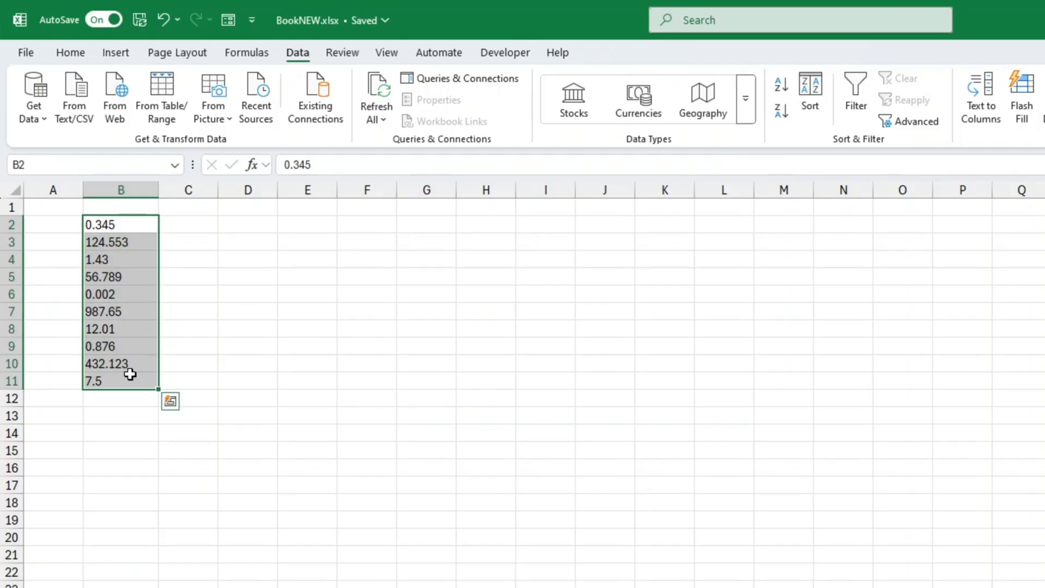
# Apply Align Right to the column B values from the Home tab
pyautogui.click(69, 52)
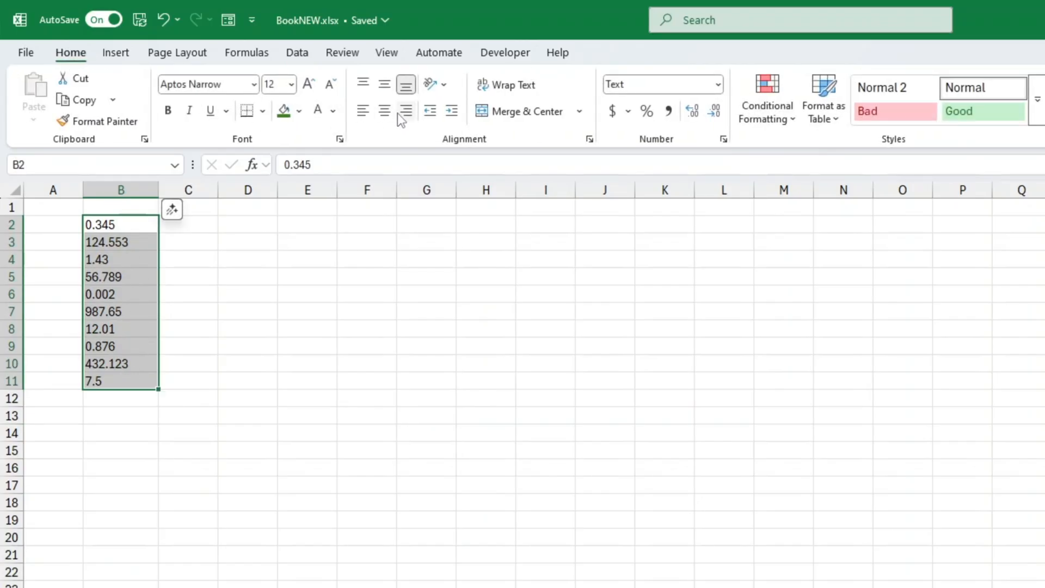
pyautogui.click(368, 456)
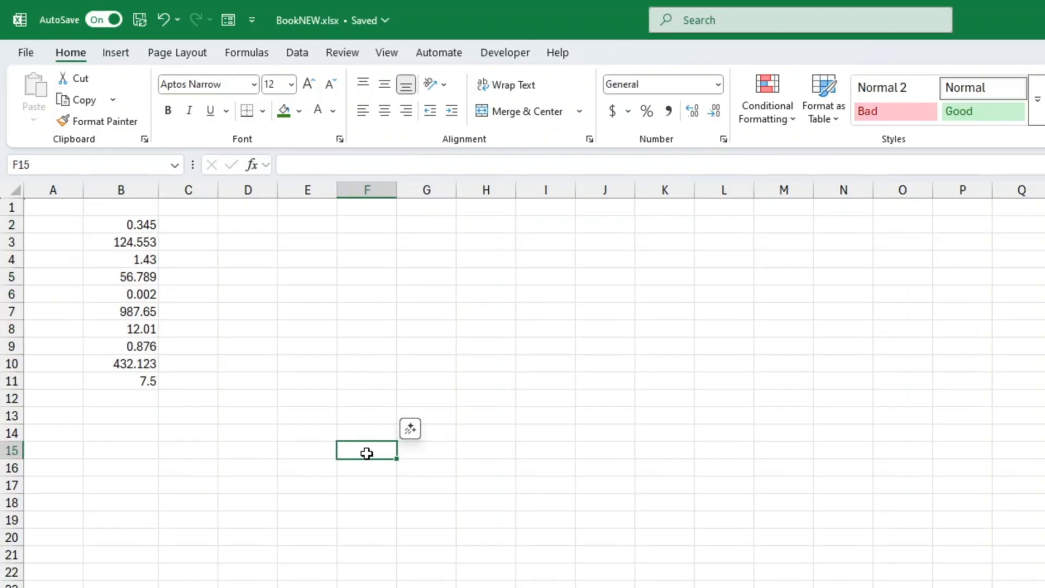
pyautogui.click(262, 226)
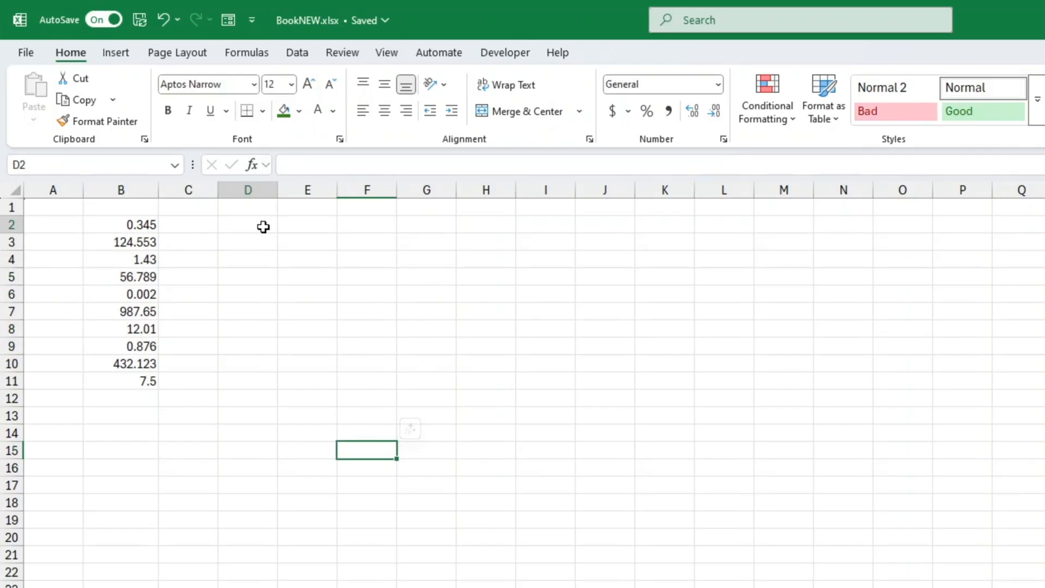
# Enter =B2/2 in C2 and fill it down to C11
pyautogui.click(208, 225)
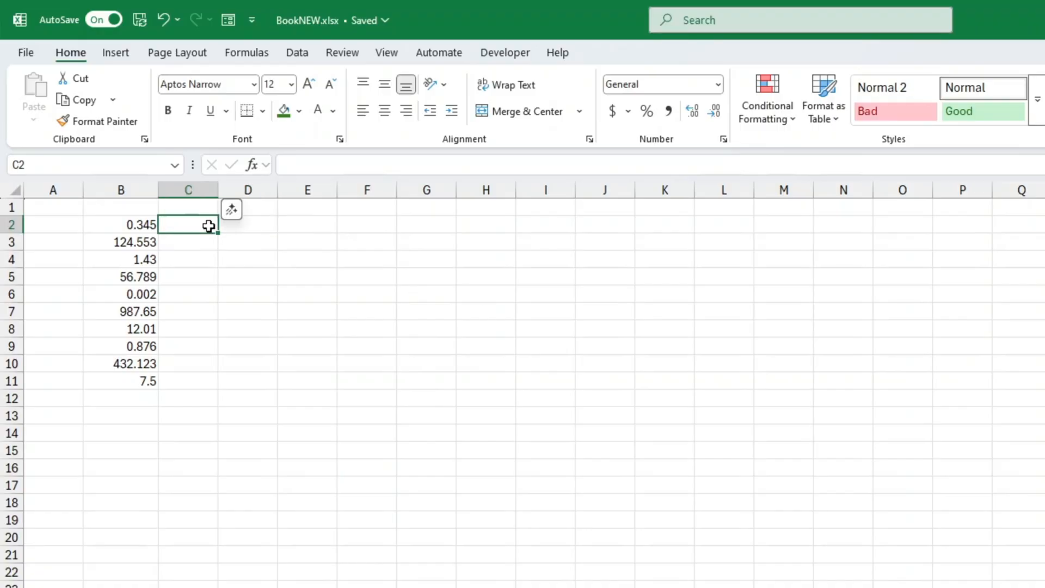
pyautogui.write('=')
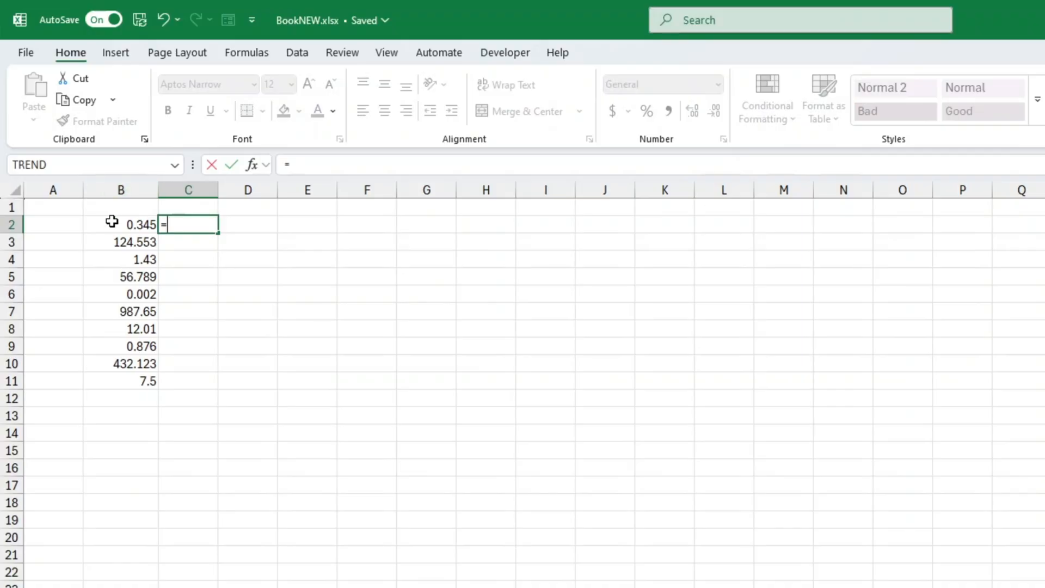
pyautogui.click(120, 224)
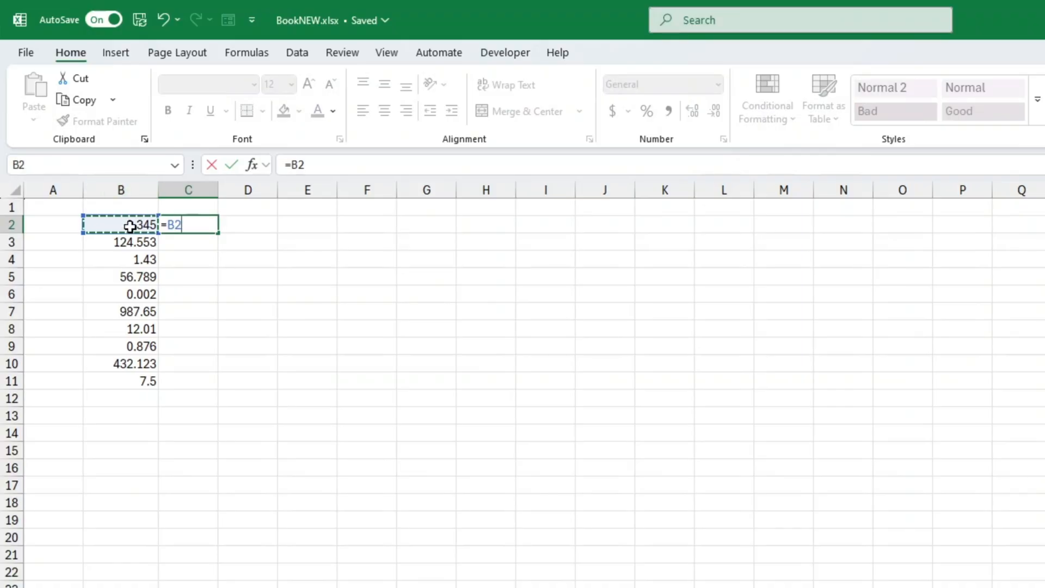
pyautogui.write('/')
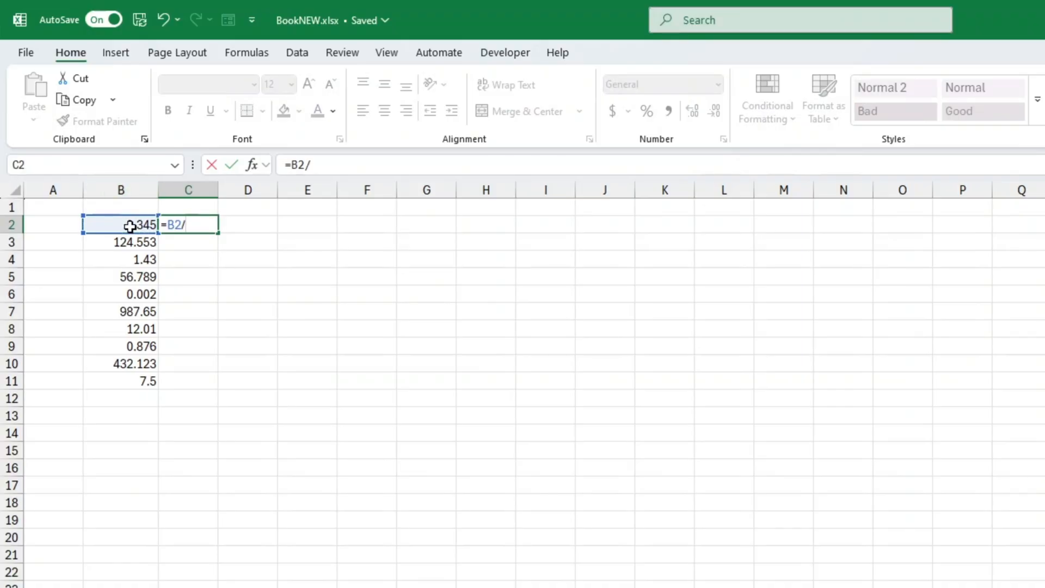
pyautogui.press('Enter')
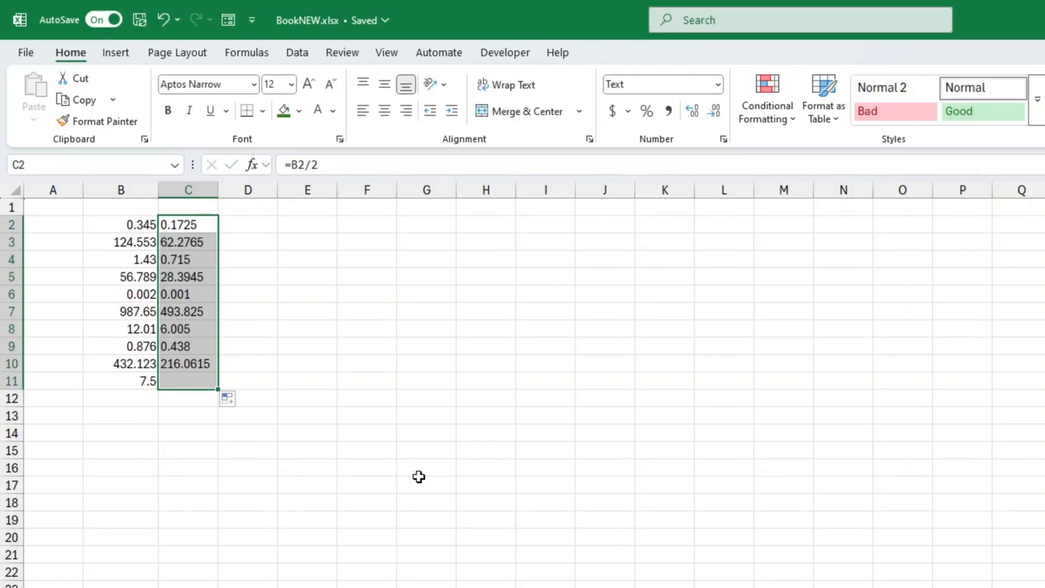
pyautogui.click(419, 478)
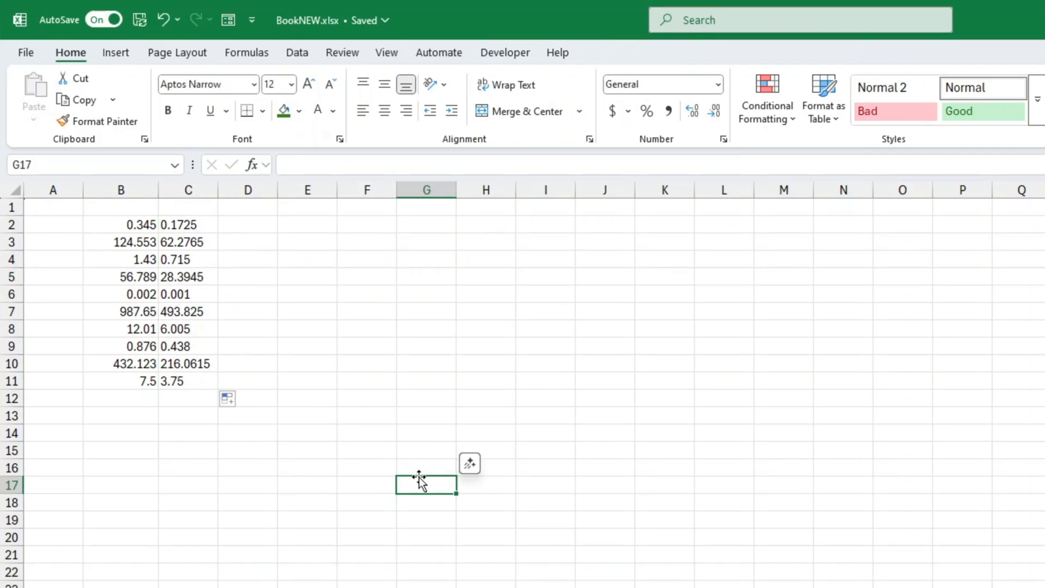